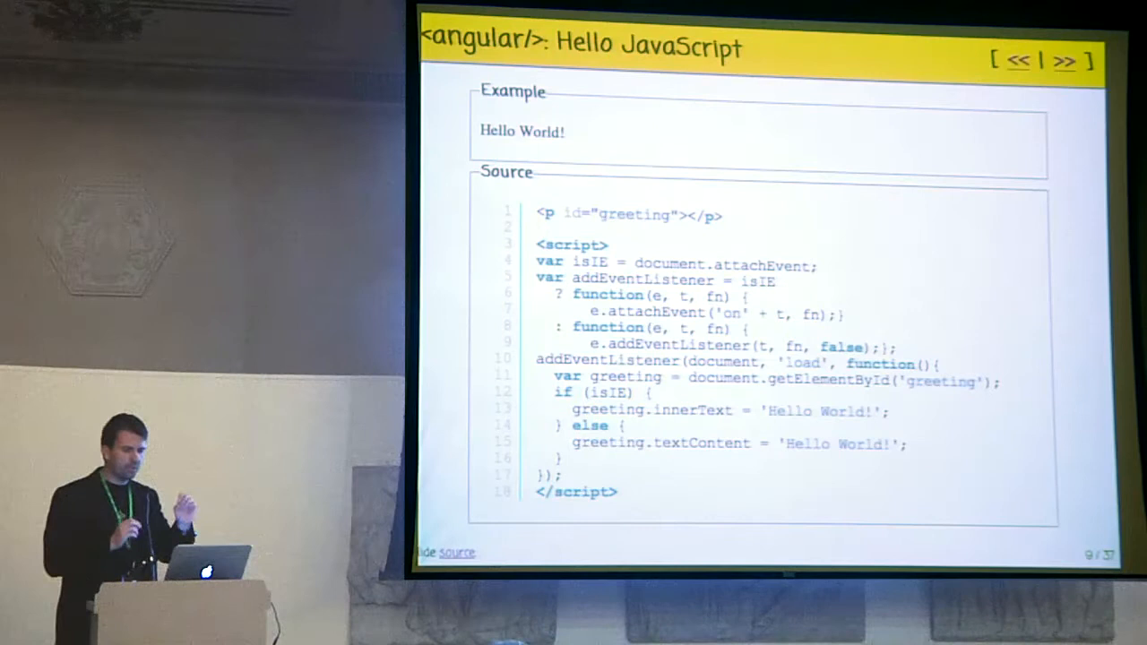
- Advance to slide 10, Hello jQuery, with its Hello World! output and source
left_click(1064, 61)
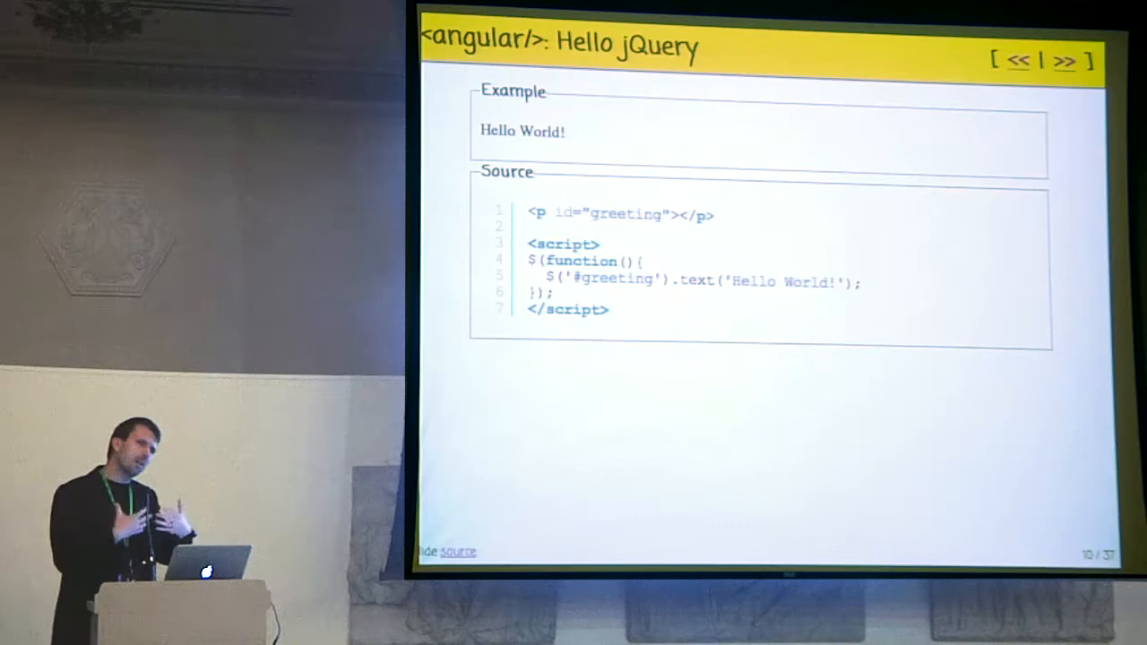
- Advance two slides to the Hello <angular/> MVC slide with the Greeter controller source
left_click(1064, 61)
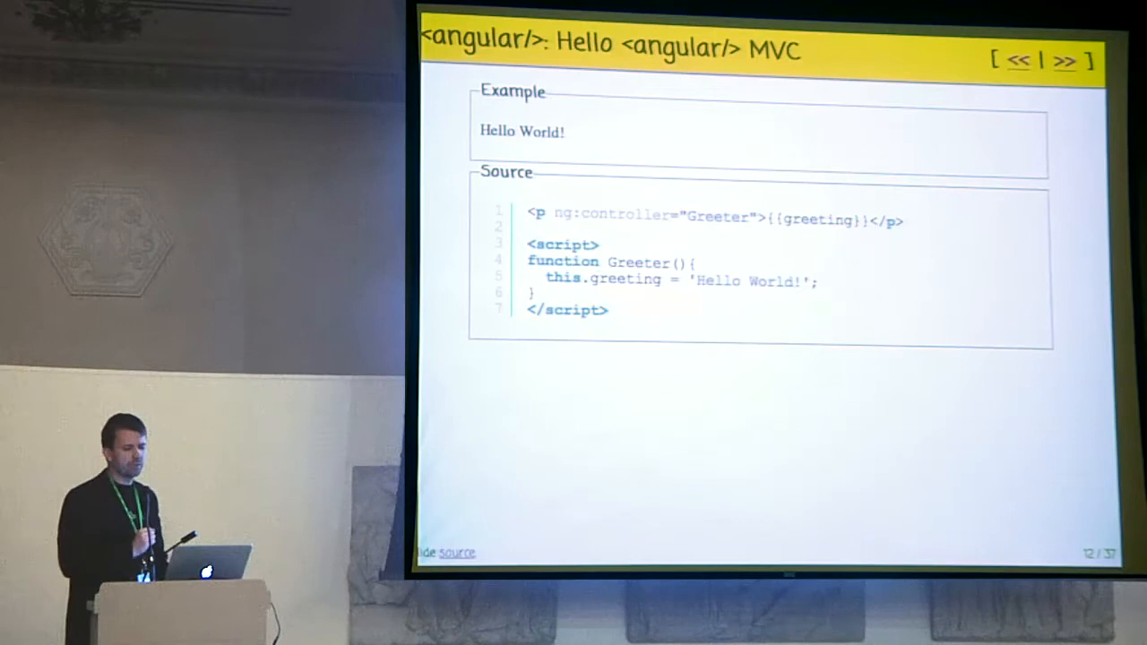
left_click(1064, 61)
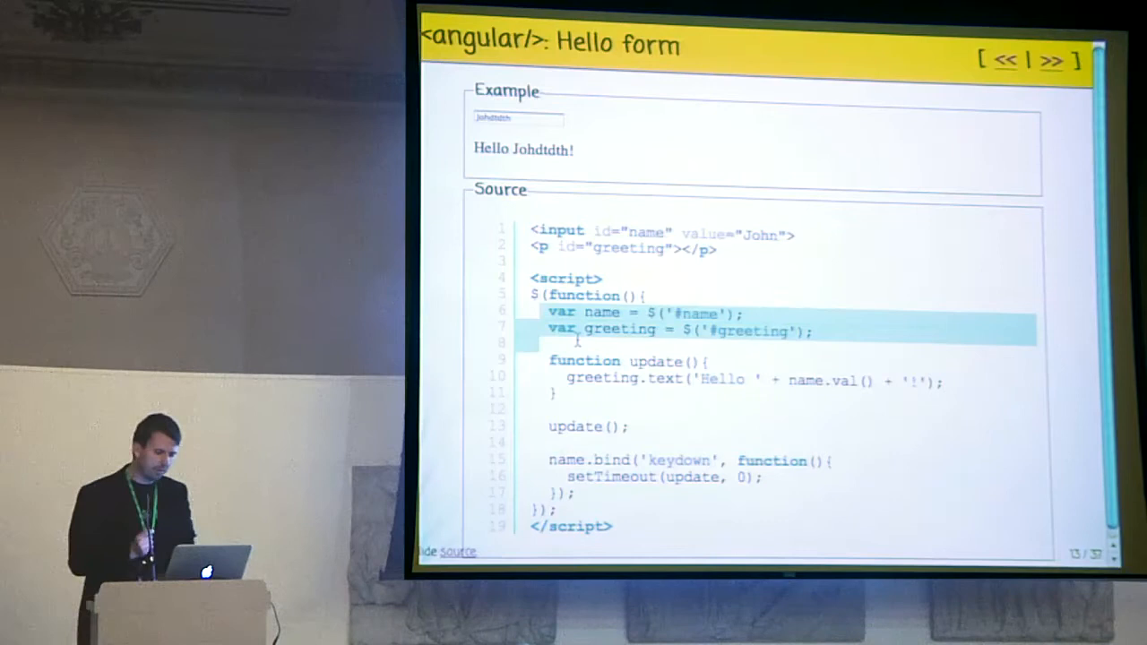
- Advance to the Hello form variant slide that adds a salutation choice
left_click(1050, 61)
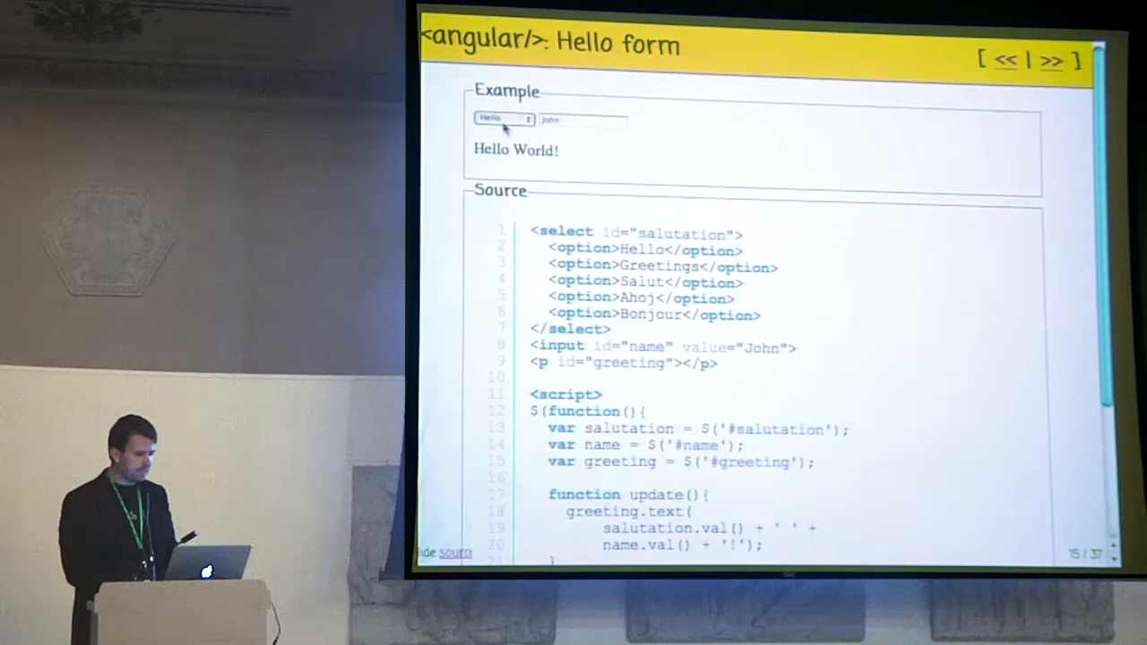
- Scroll through the salutation Hello form source, then advance toward the XHR example slide
scroll("down", 3)
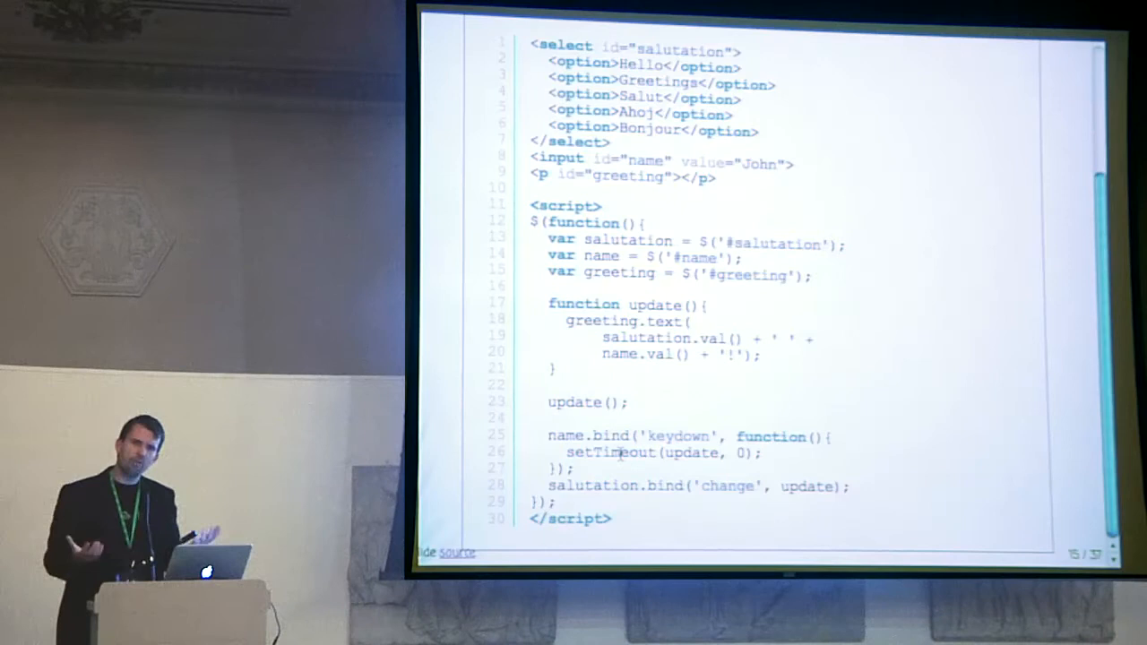
left_click(1064, 61)
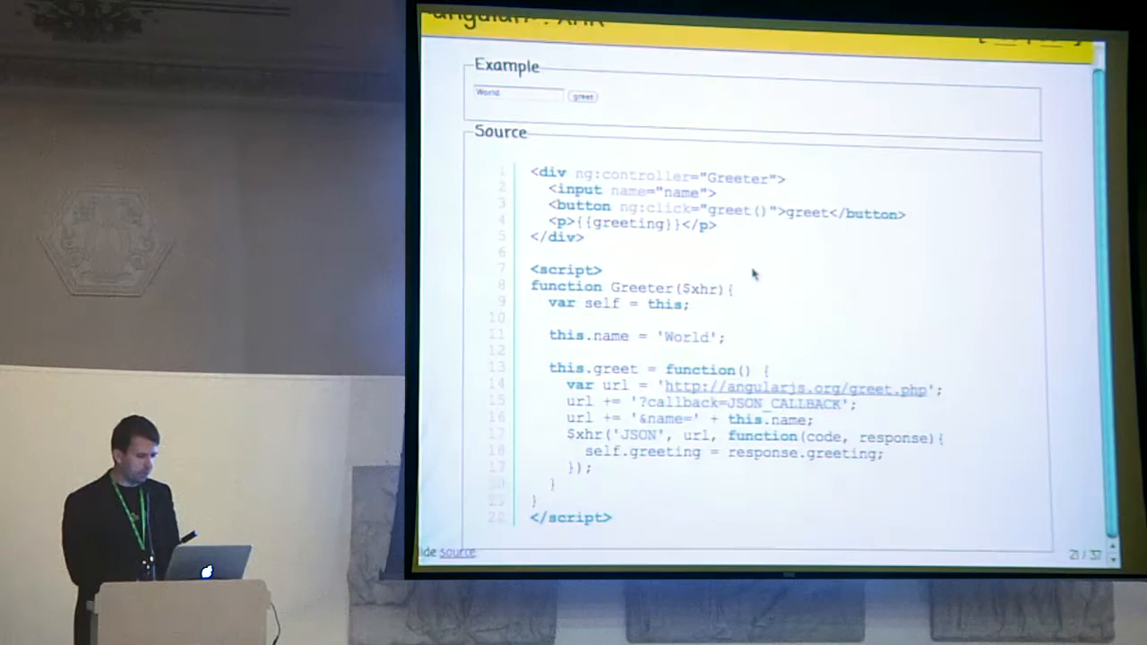
- Fetch the remote greeting for the name World, showing Merhaba World!
left_click(582, 97)
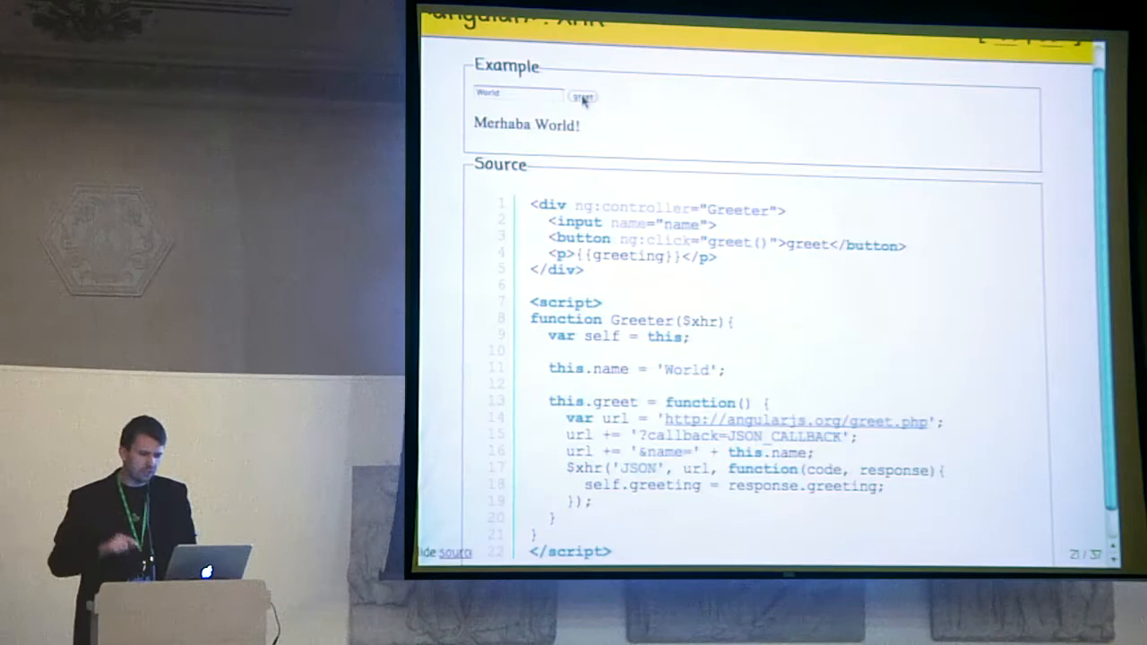
left_click(582, 97)
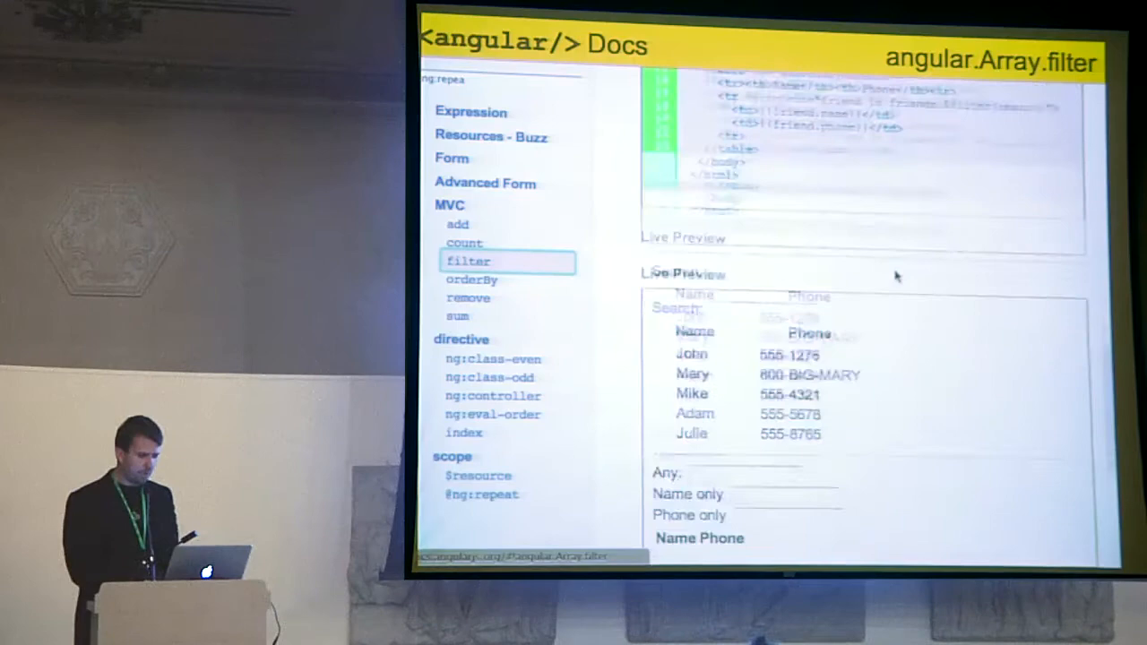
- Scroll the angular.Array.filter page from the Live Preview down to the Source section
scroll("down", 3)
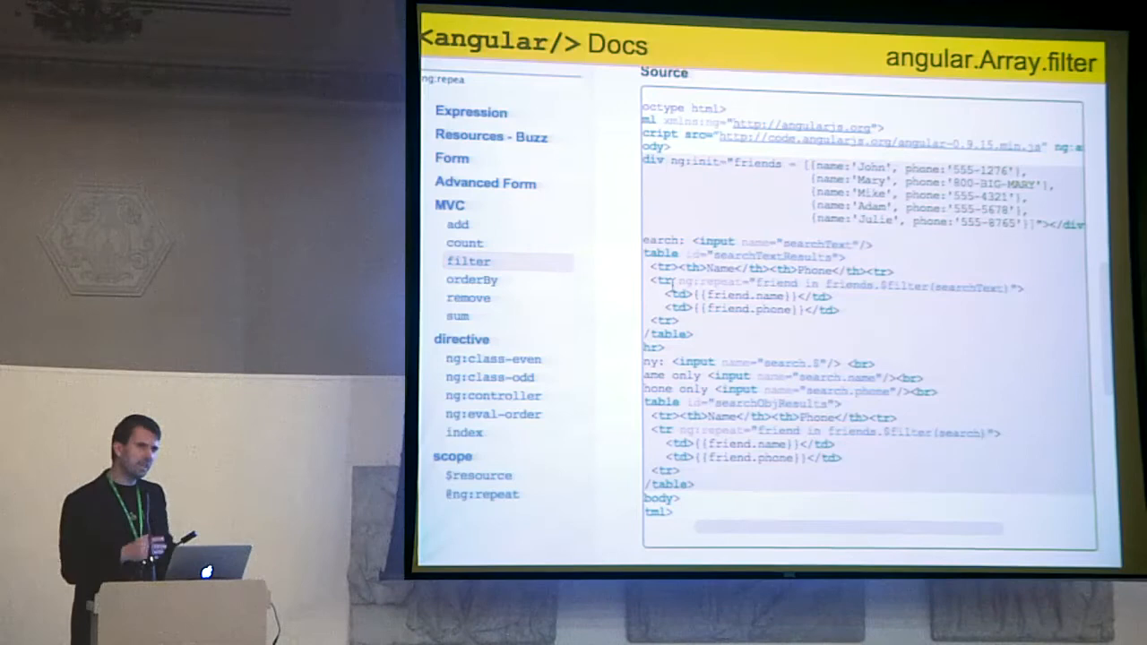
scroll("down", 3)
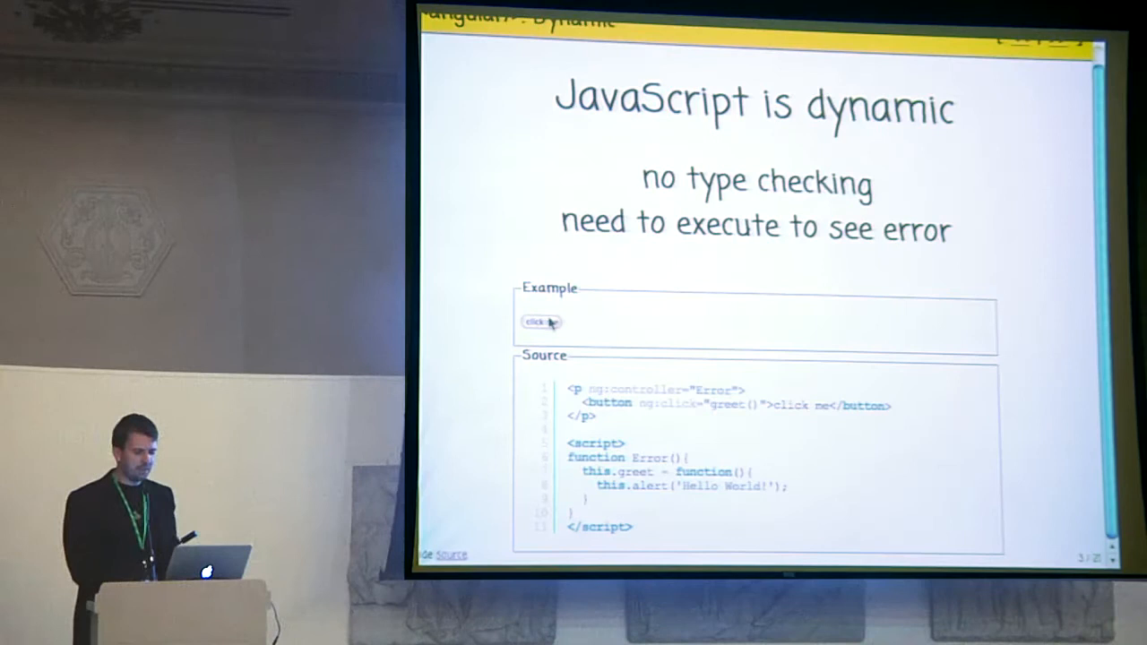
left_click(537, 323)
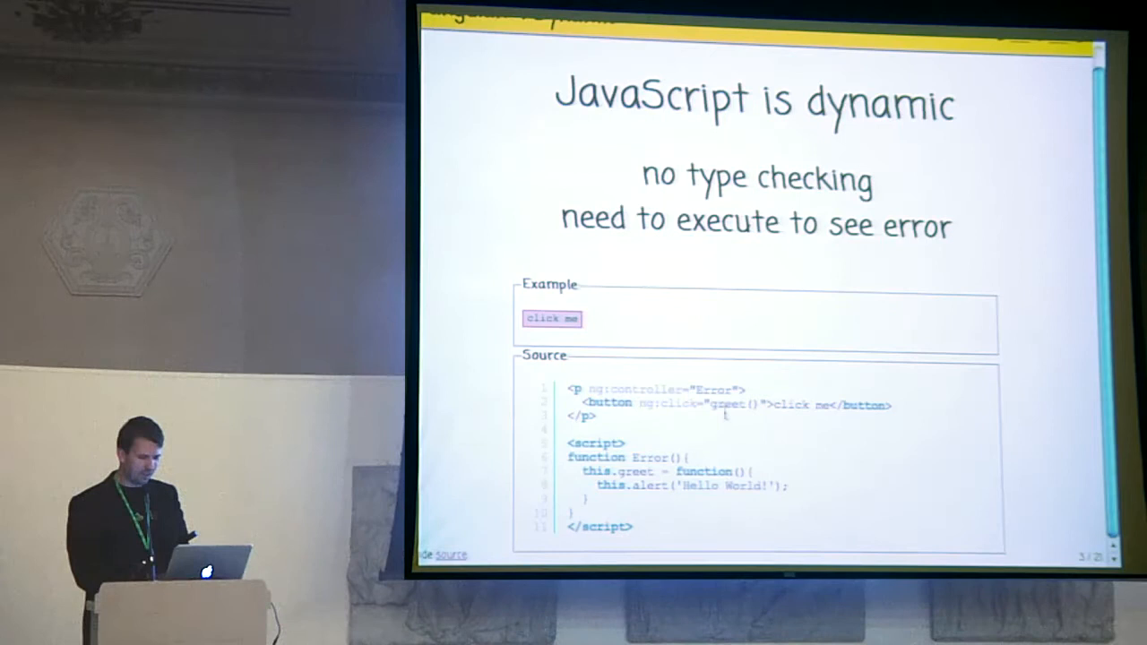
left_click(551, 319)
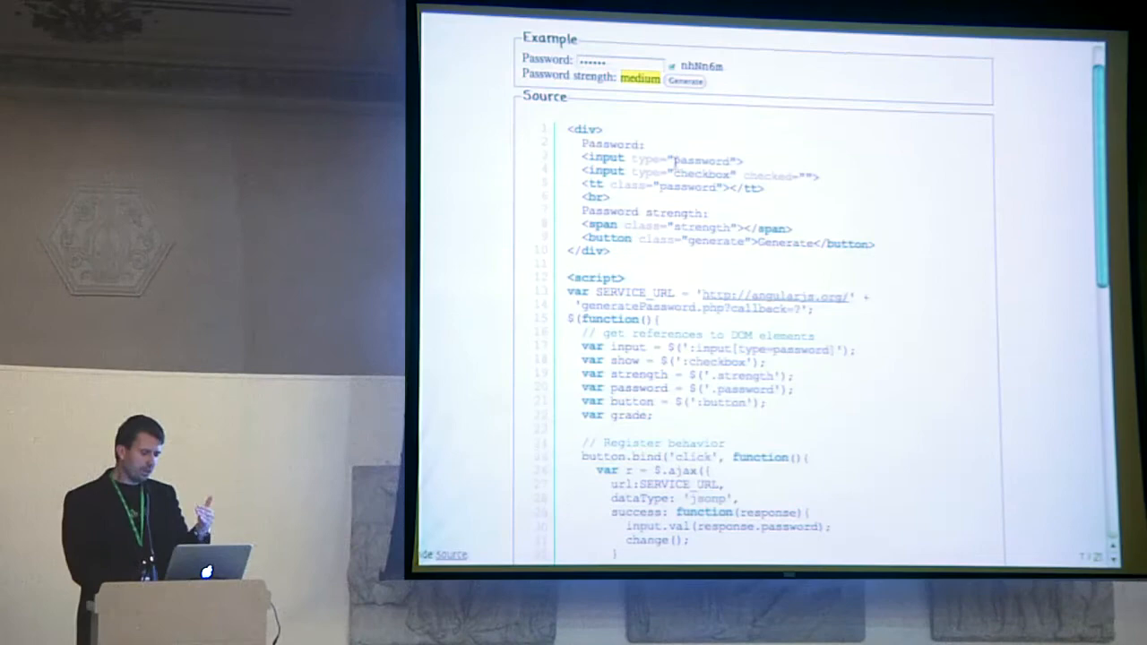
- Scroll to the Angular password-generator controller source with its $watch strength grading
scroll("down", 3)
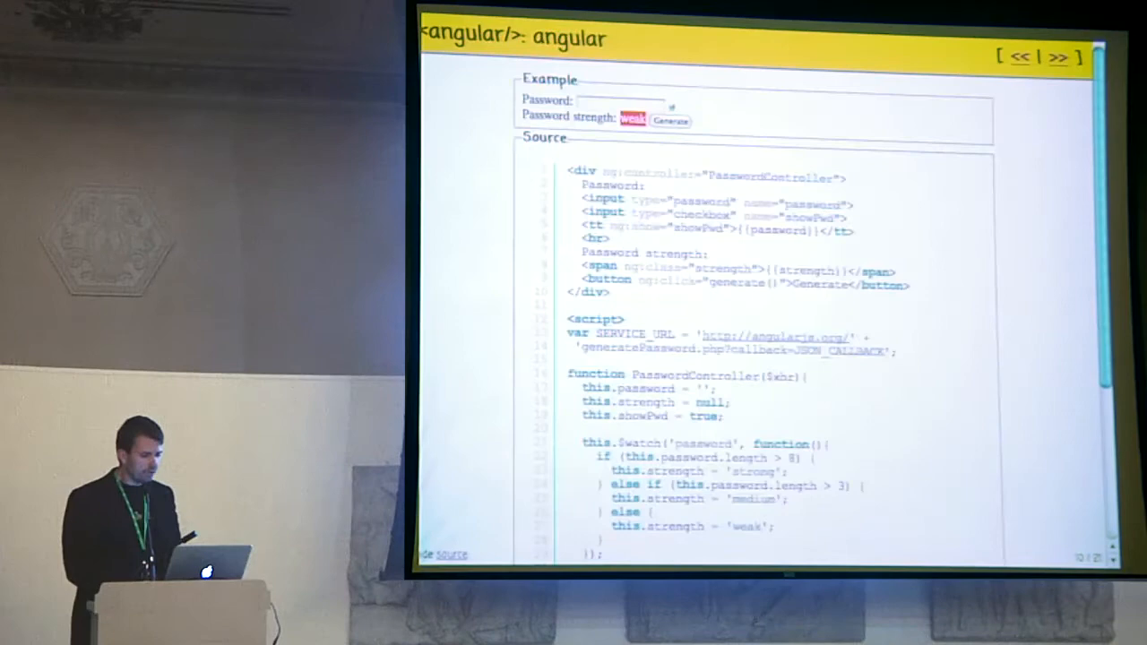
- Scroll to the PasswordController unit test slide with grading and server-fetch tests
scroll("down", 3)
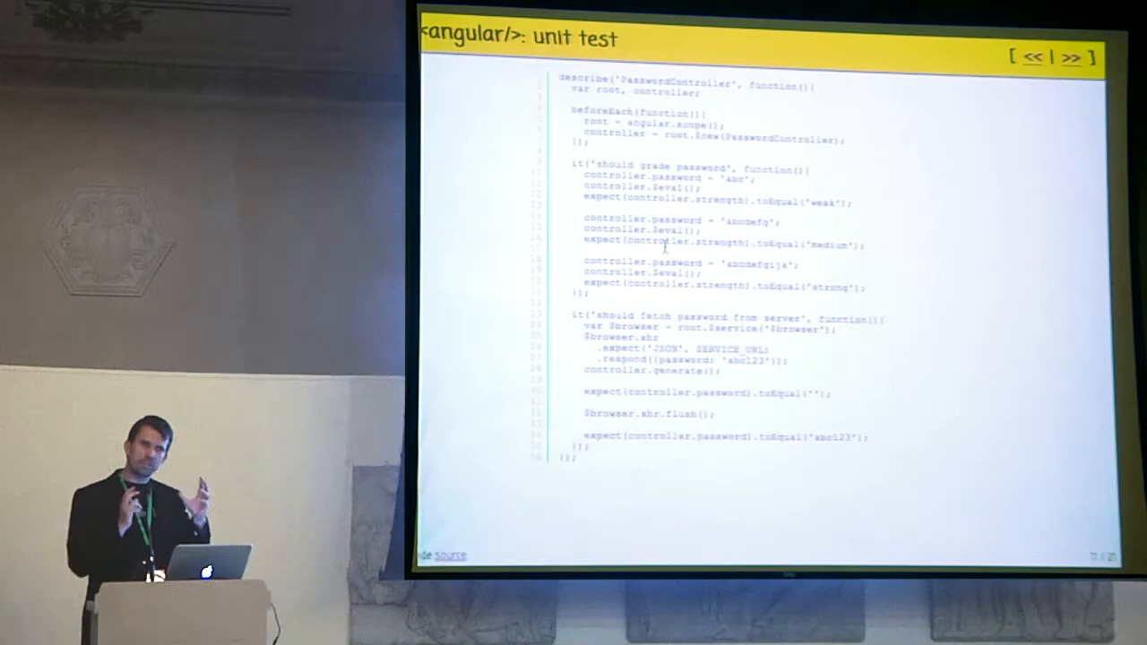
- Advance to the end-to-end test slide scripting show/hide and strength checks
left_click(1079, 58)
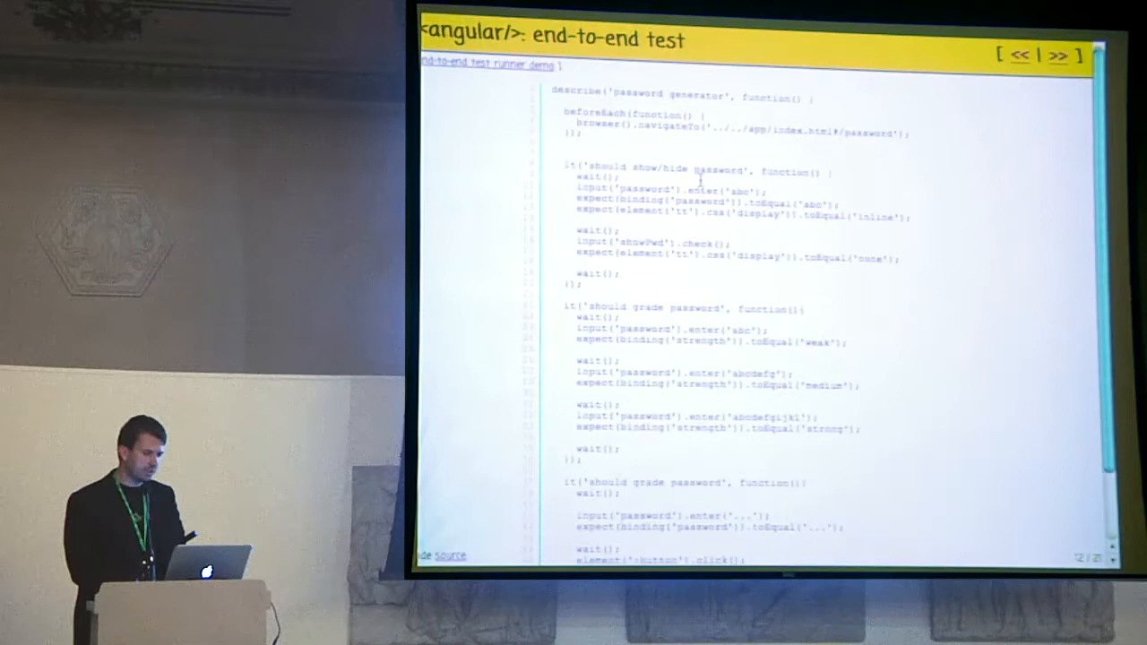
left_click(1021, 54)
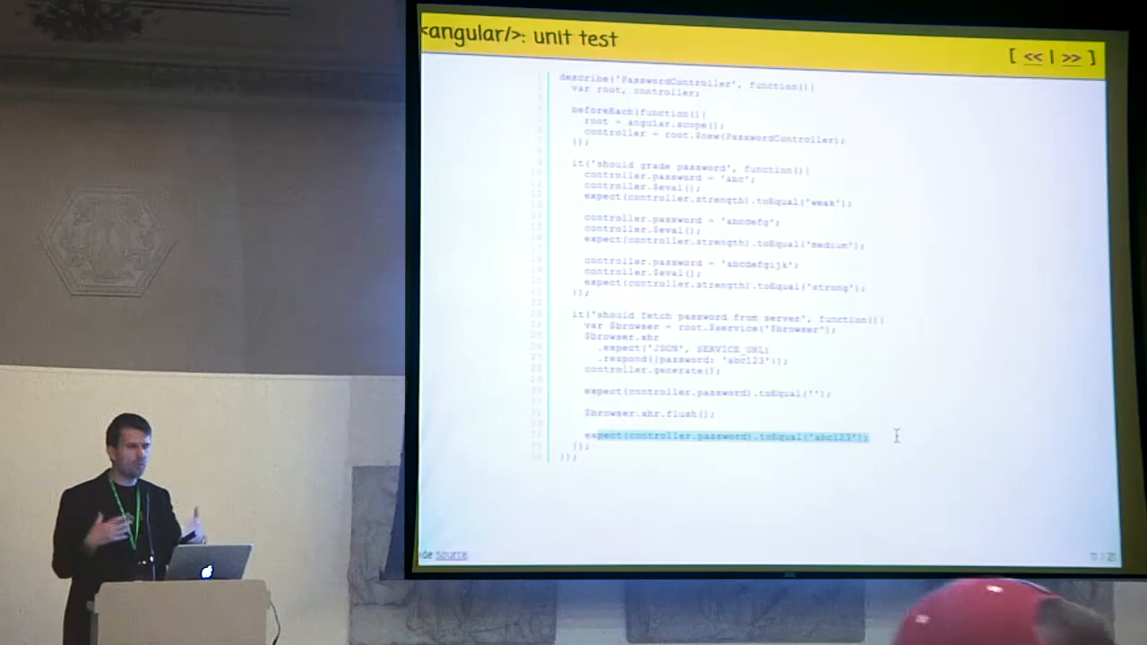
left_click(1072, 58)
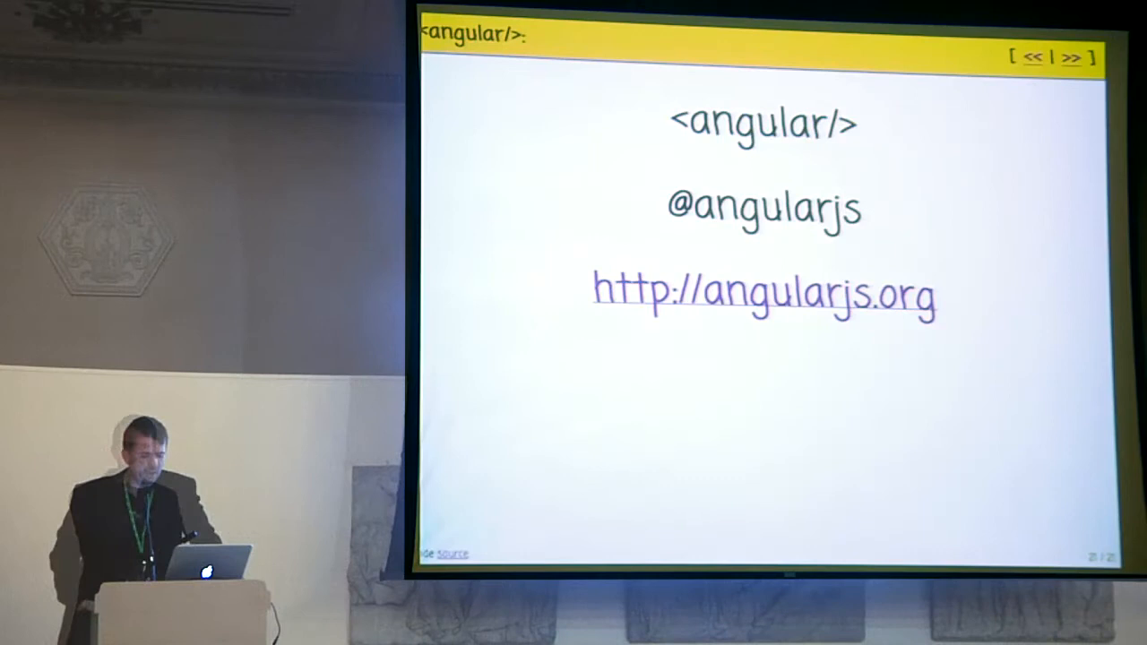